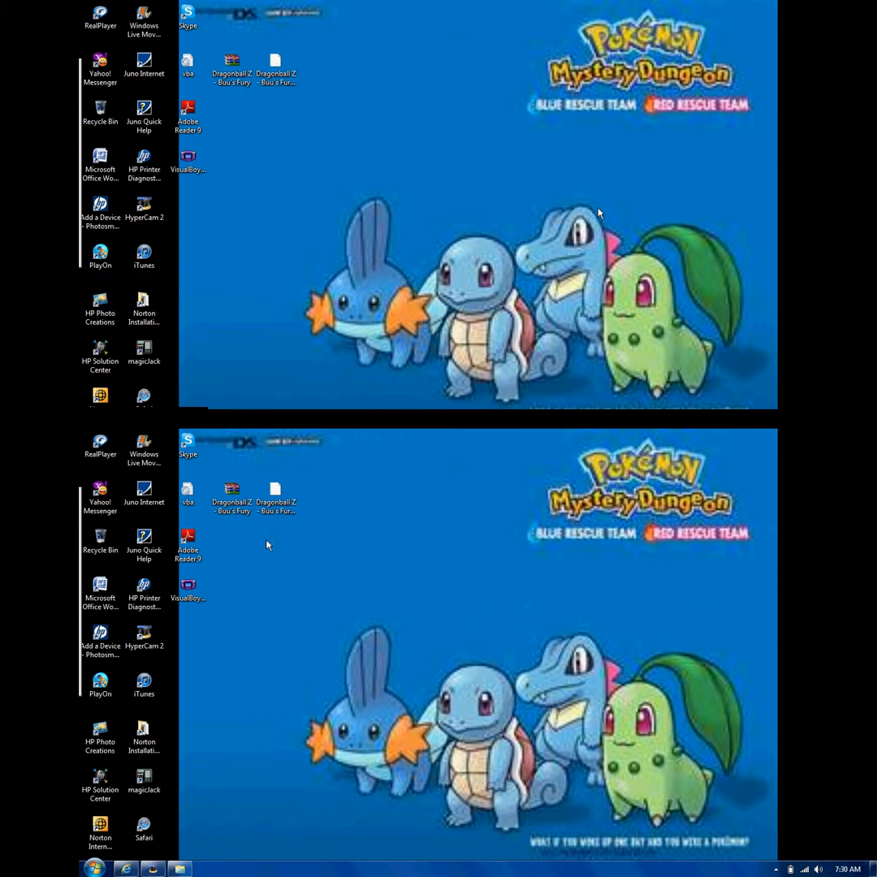
{"action": "mouse_move", "coordinate": [150, 856]}
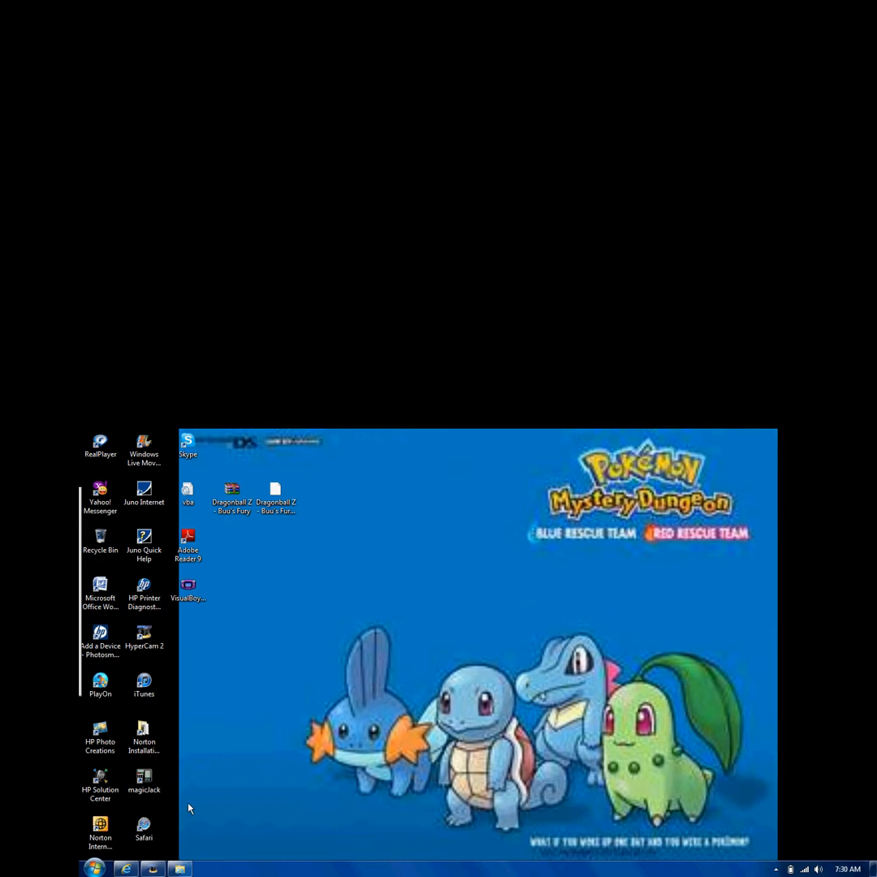
{"action": "mouse_move", "coordinate": [323, 715]}
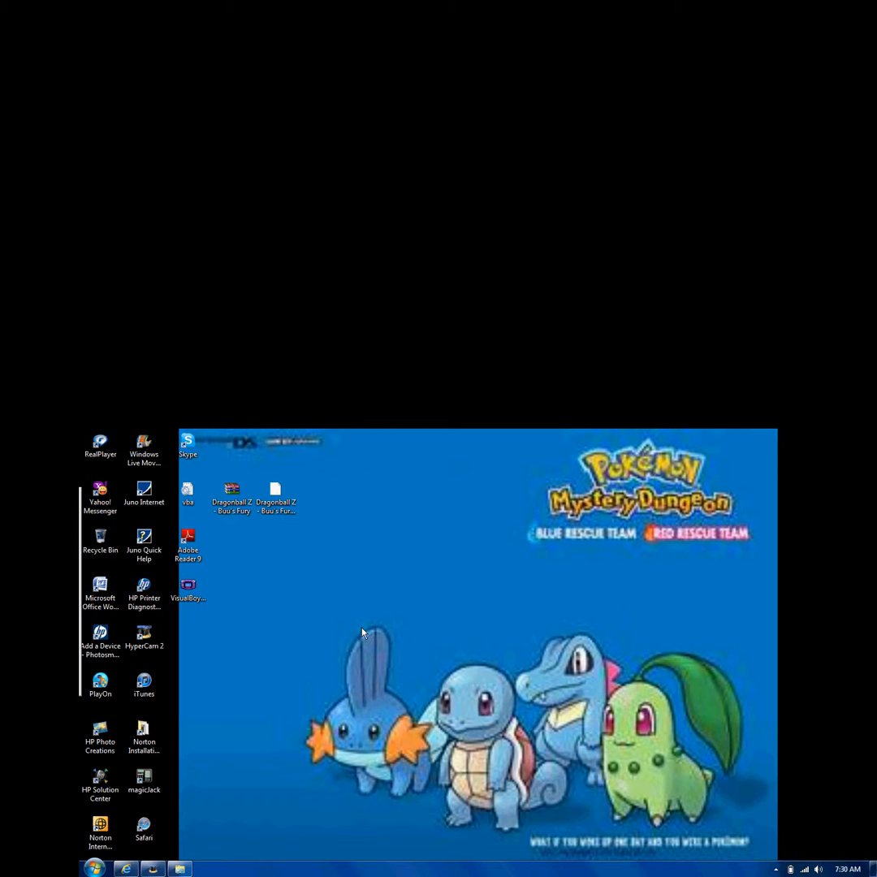
{"action": "mouse_move", "coordinate": [406, 709]}
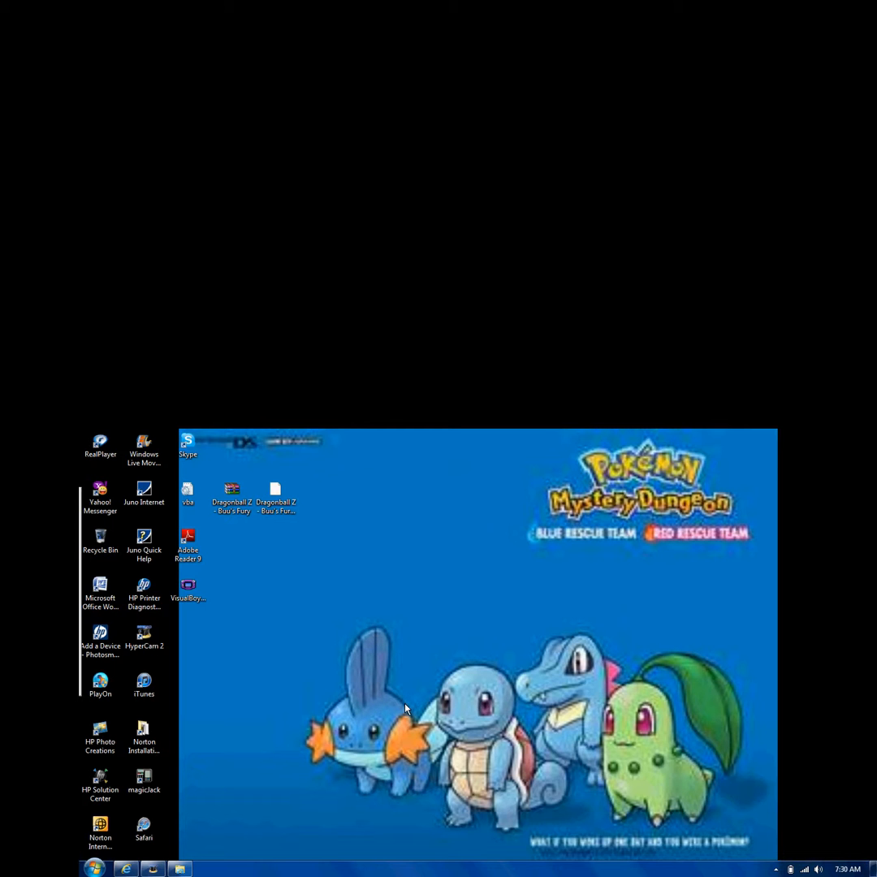
{"action": "mouse_move", "coordinate": [410, 756]}
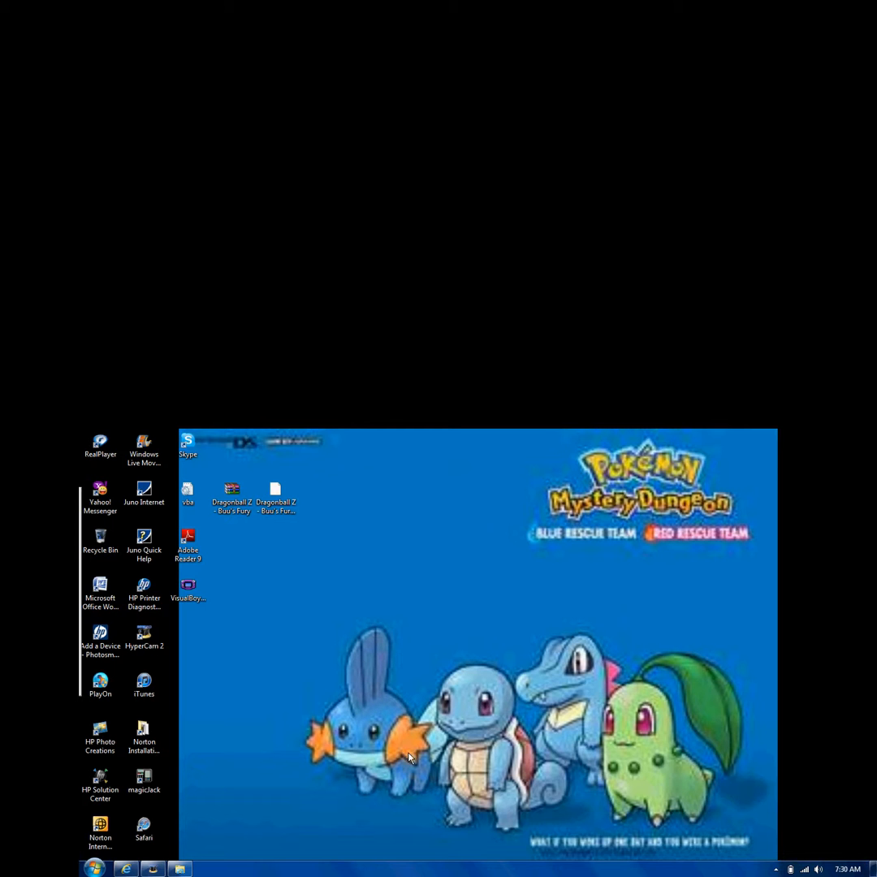
{"action": "mouse_move", "coordinate": [411, 733]}
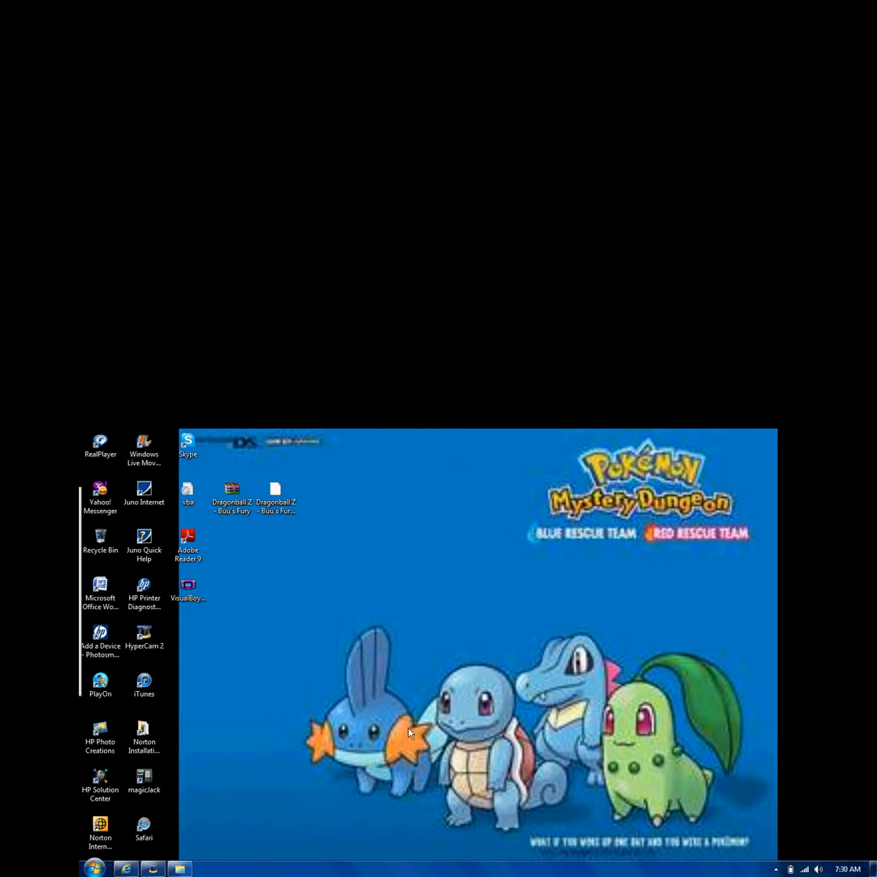
{"action": "mouse_move", "coordinate": [136, 868]}
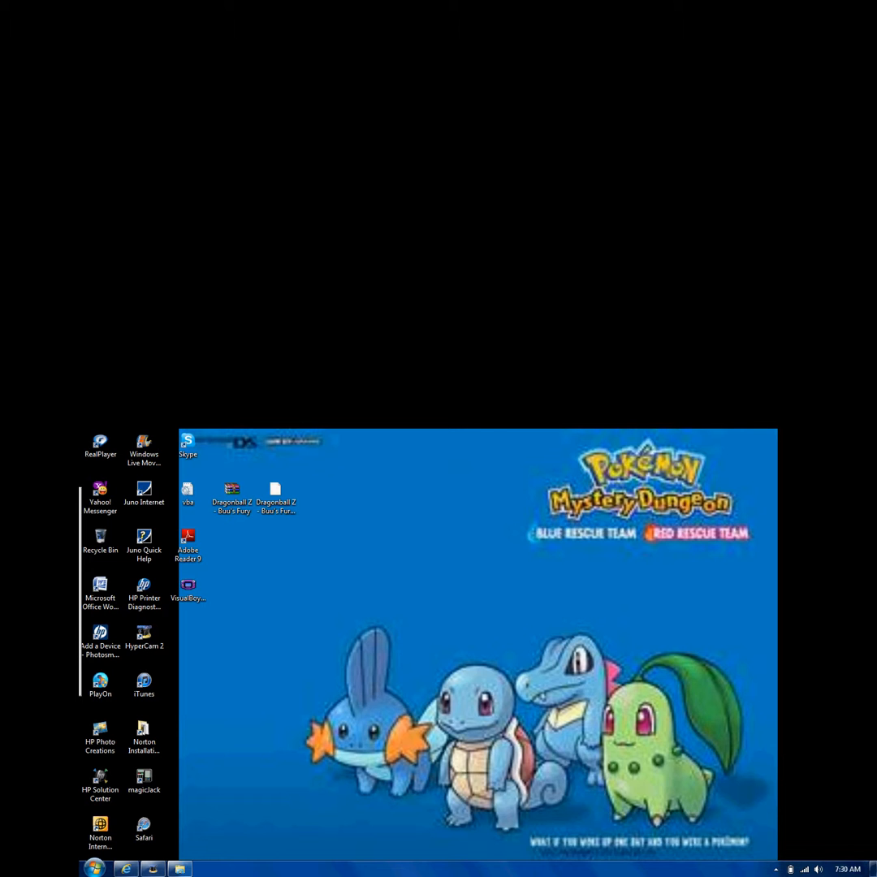
- Launch VisualBoyAdvance with Dragonball Z and enable the two-line All Characters Gameshark code
{"action": "double_click", "coordinate": [188, 584]}
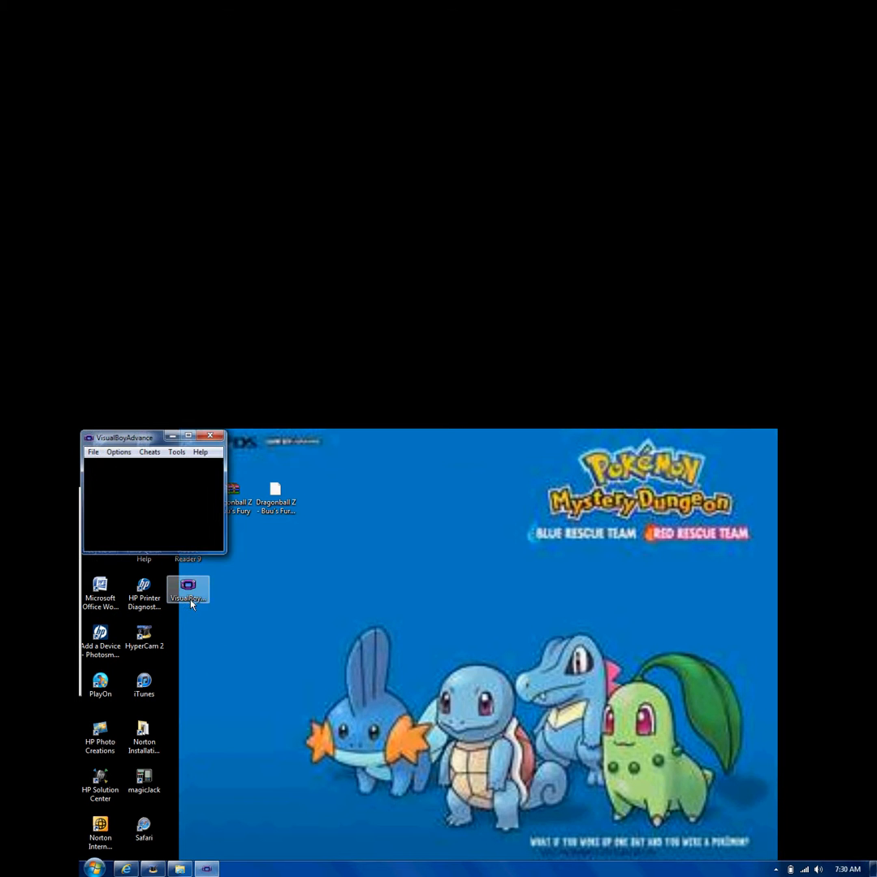
{"action": "left_click", "coordinate": [441, 553]}
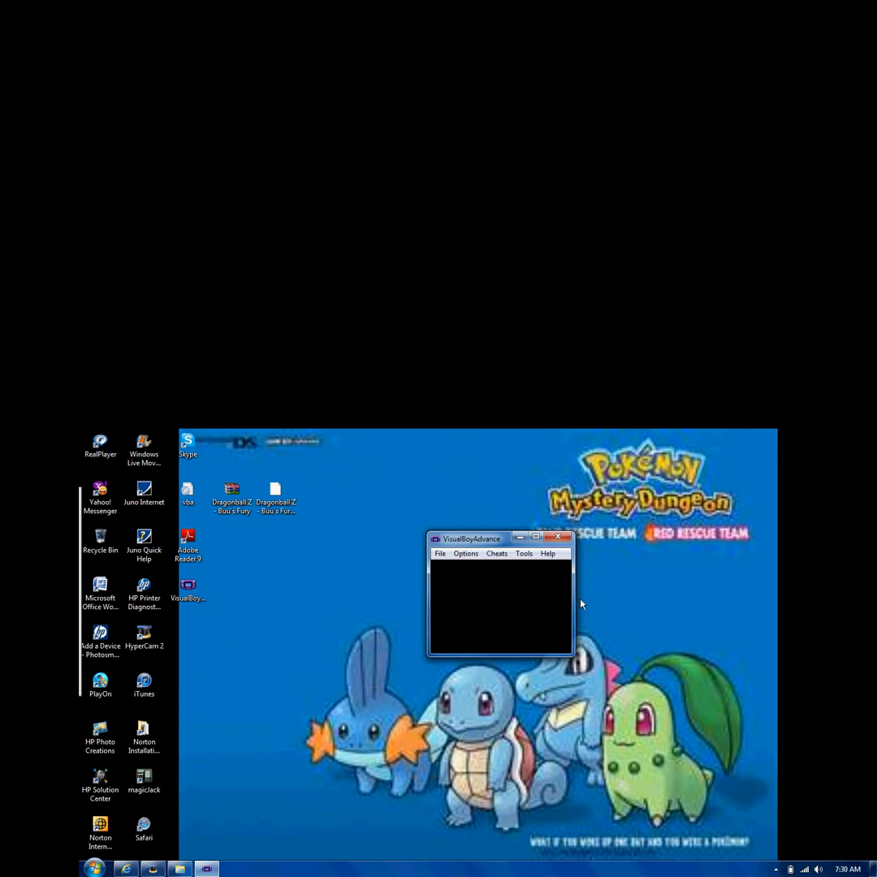
{"action": "left_click", "coordinate": [496, 553]}
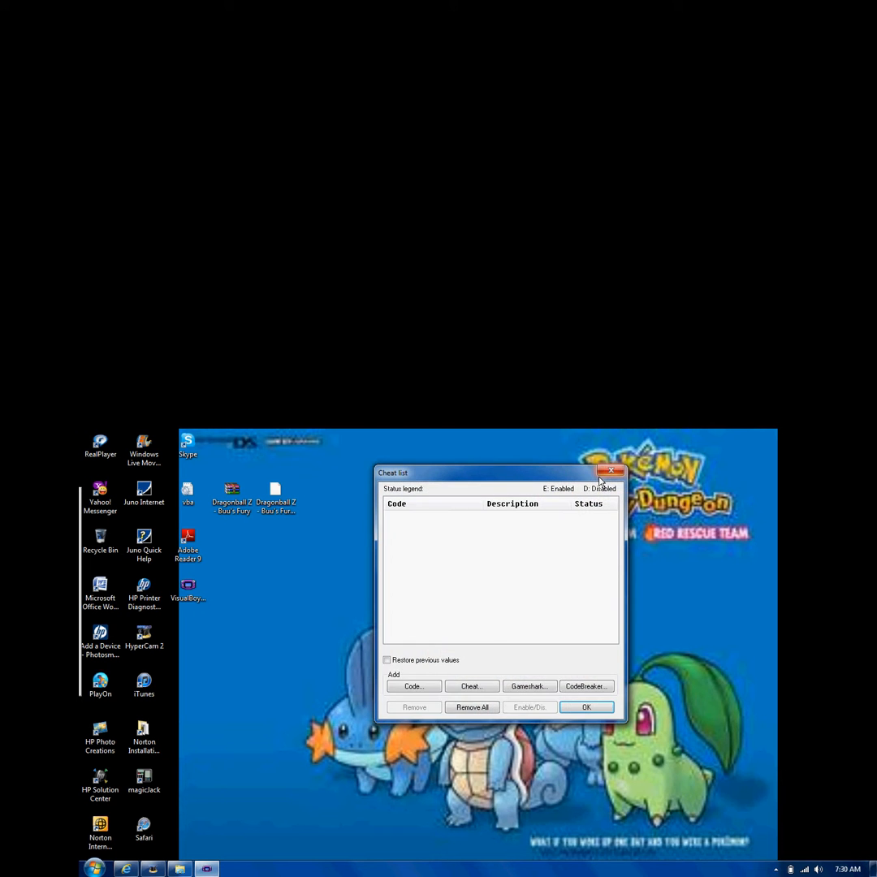
{"action": "left_click", "coordinate": [610, 471]}
{"action": "type", "text": "All C"}
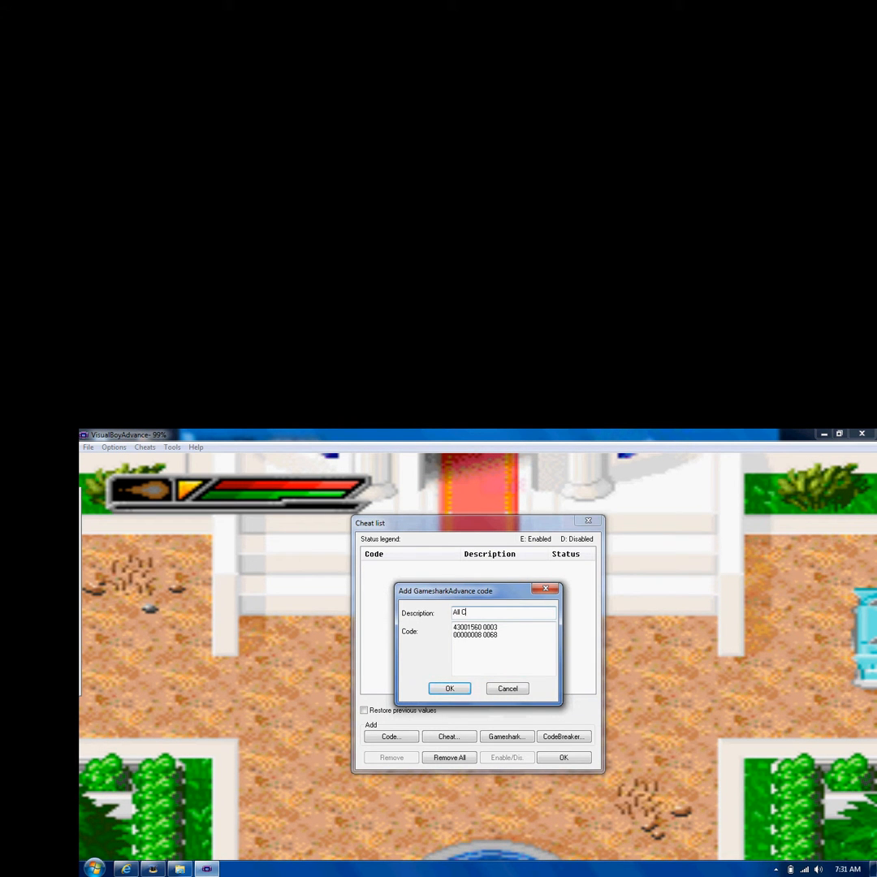
{"action": "left_click", "coordinate": [449, 688]}
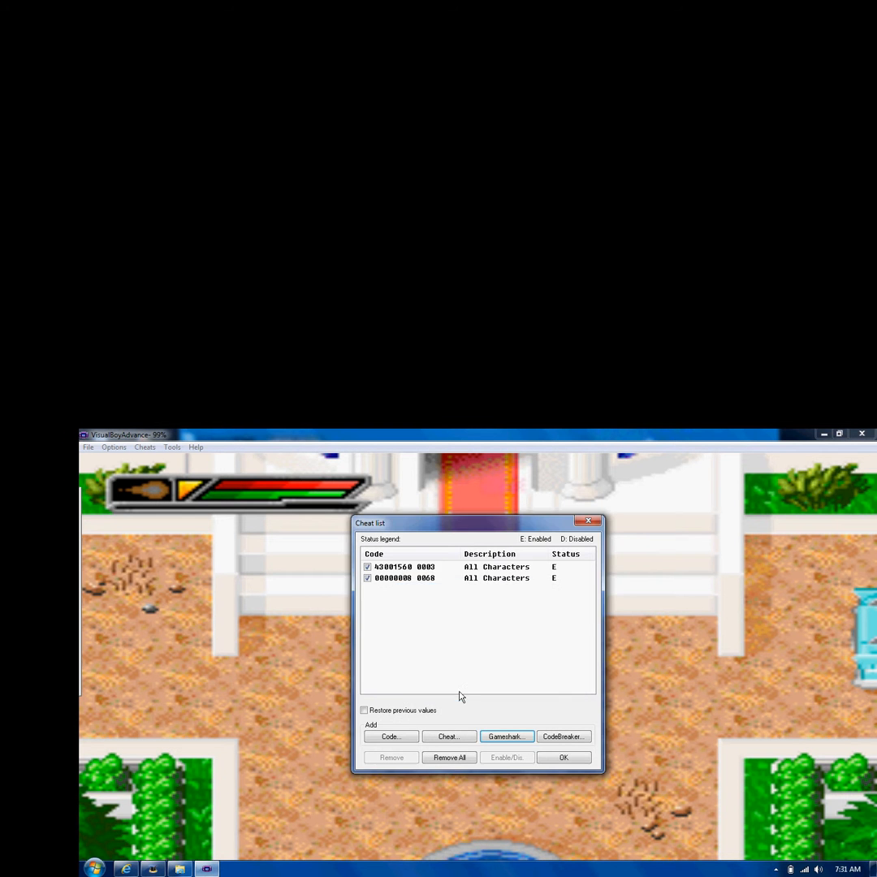
{"action": "left_click", "coordinate": [563, 757]}
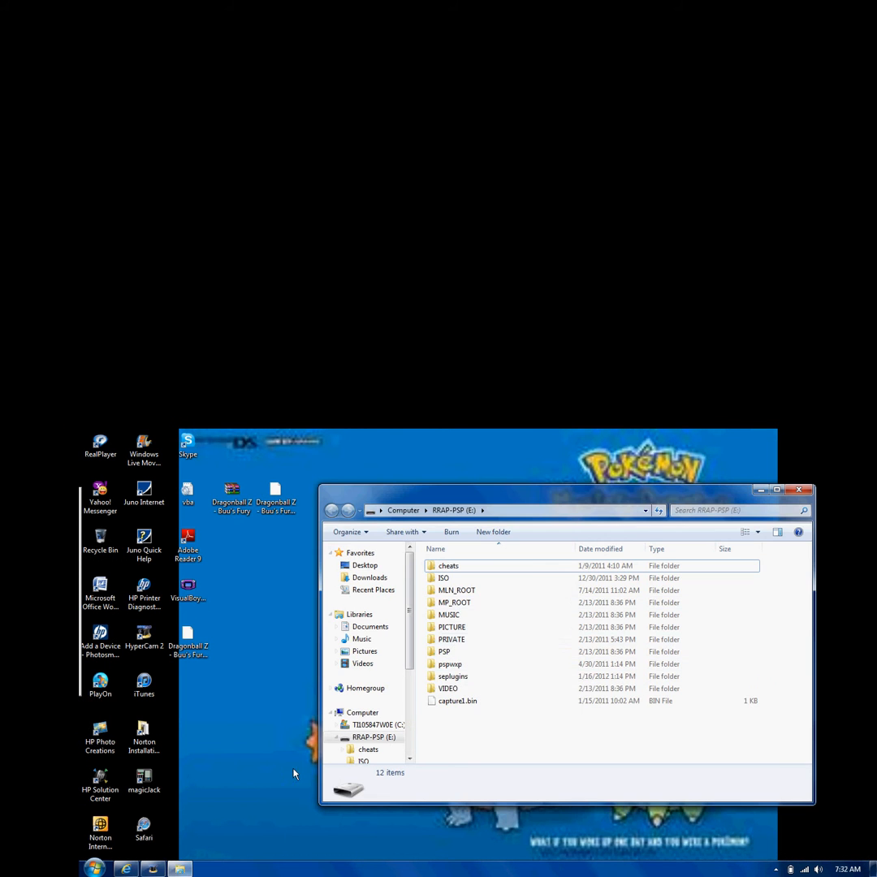
- Navigate PSP > gpSP > GBA > SAV and delete the old Buu's Fury.sav
{"action": "double_click", "coordinate": [444, 651]}
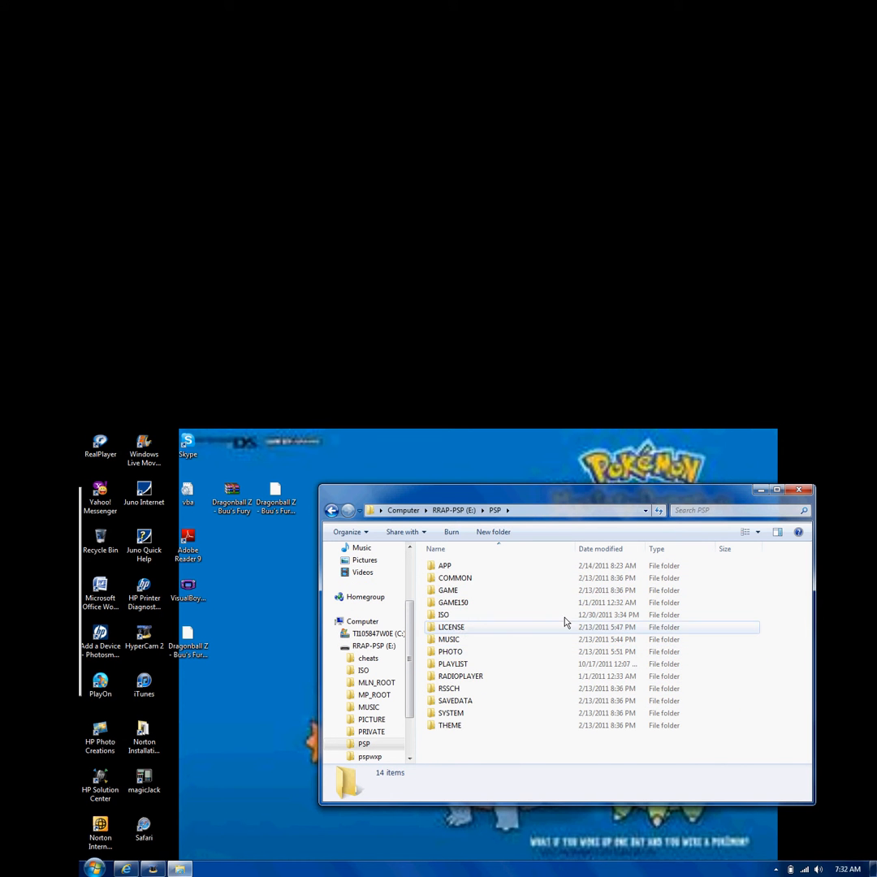
{"action": "double_click", "coordinate": [448, 590]}
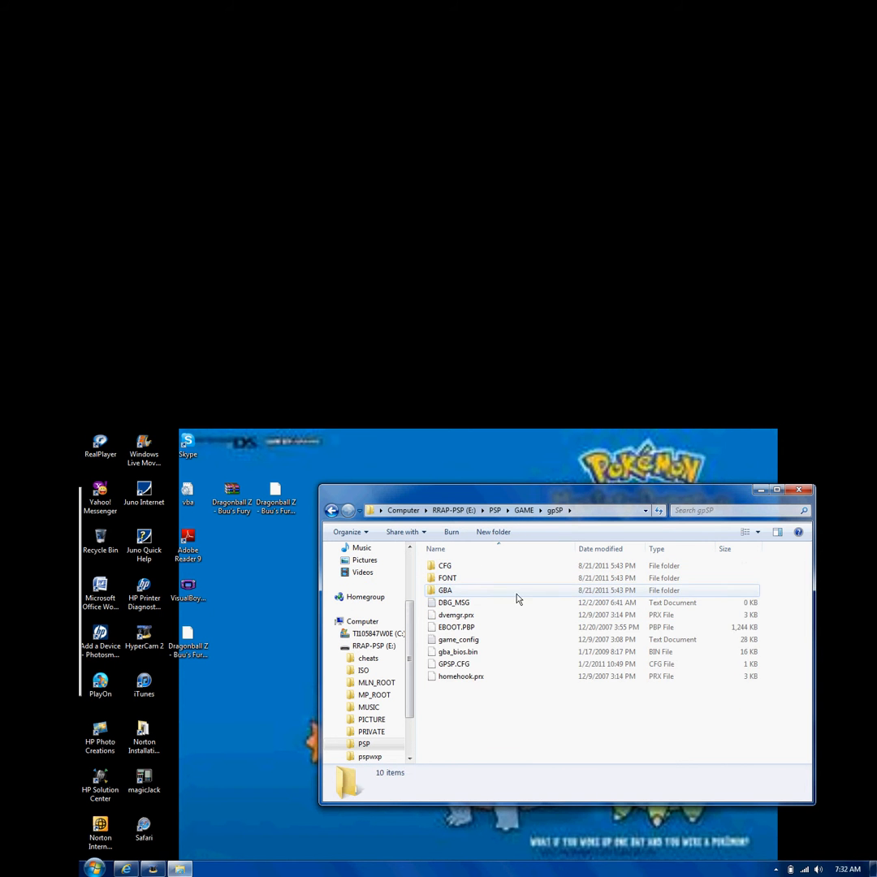
{"action": "double_click", "coordinate": [445, 590]}
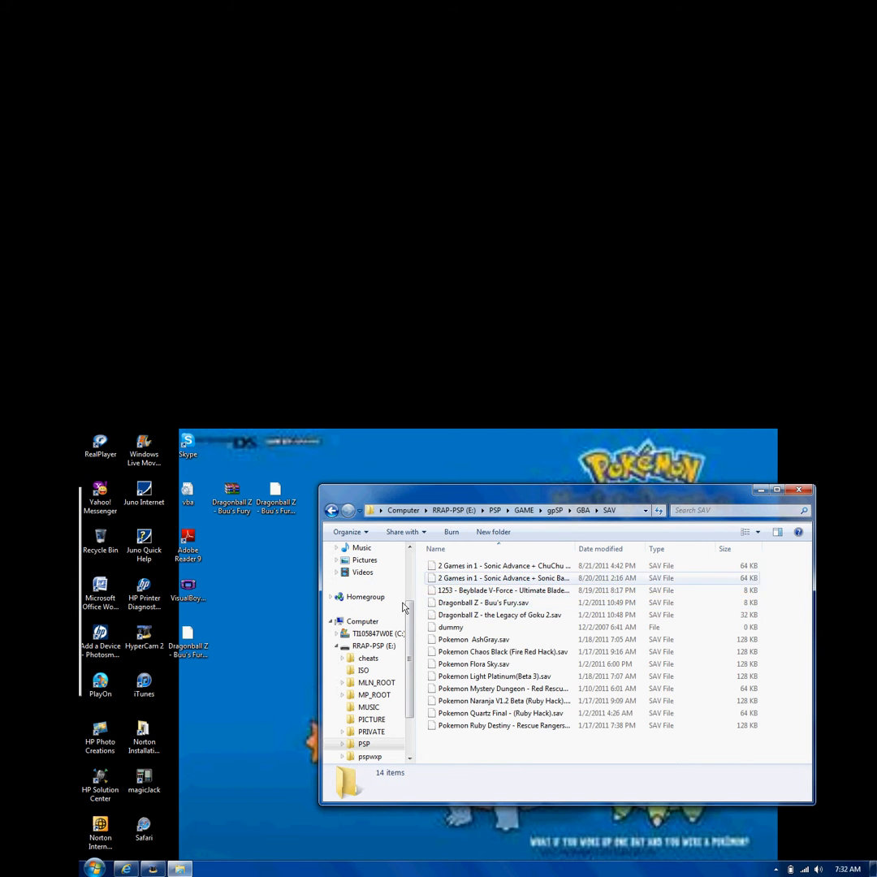
{"action": "right_click", "coordinate": [484, 602]}
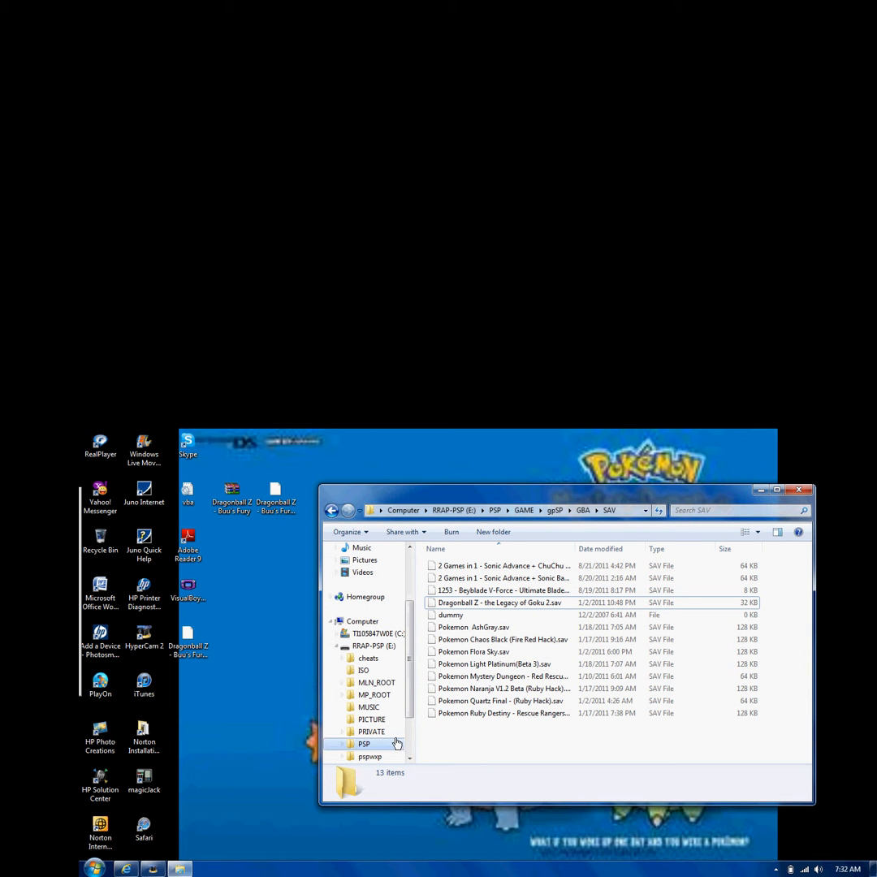
- Copy the desktop Dragonball Z - Buu's Fury save into the PSP's SAV folder
{"action": "left_click", "coordinate": [188, 641]}
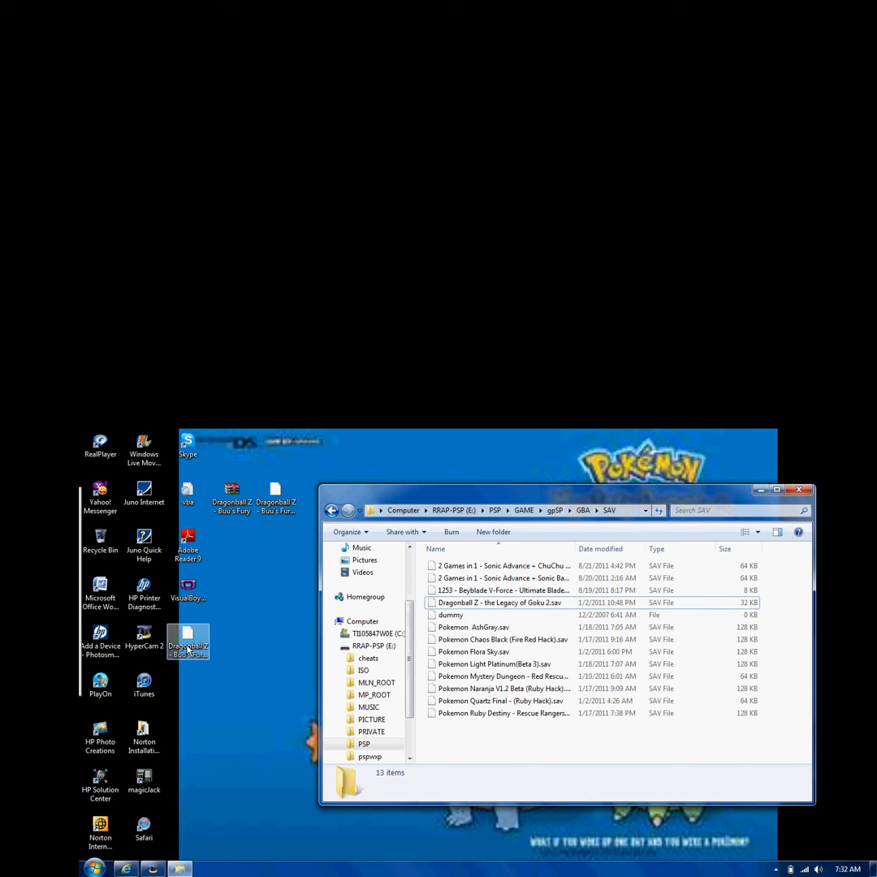
{"action": "left_click", "coordinate": [483, 725]}
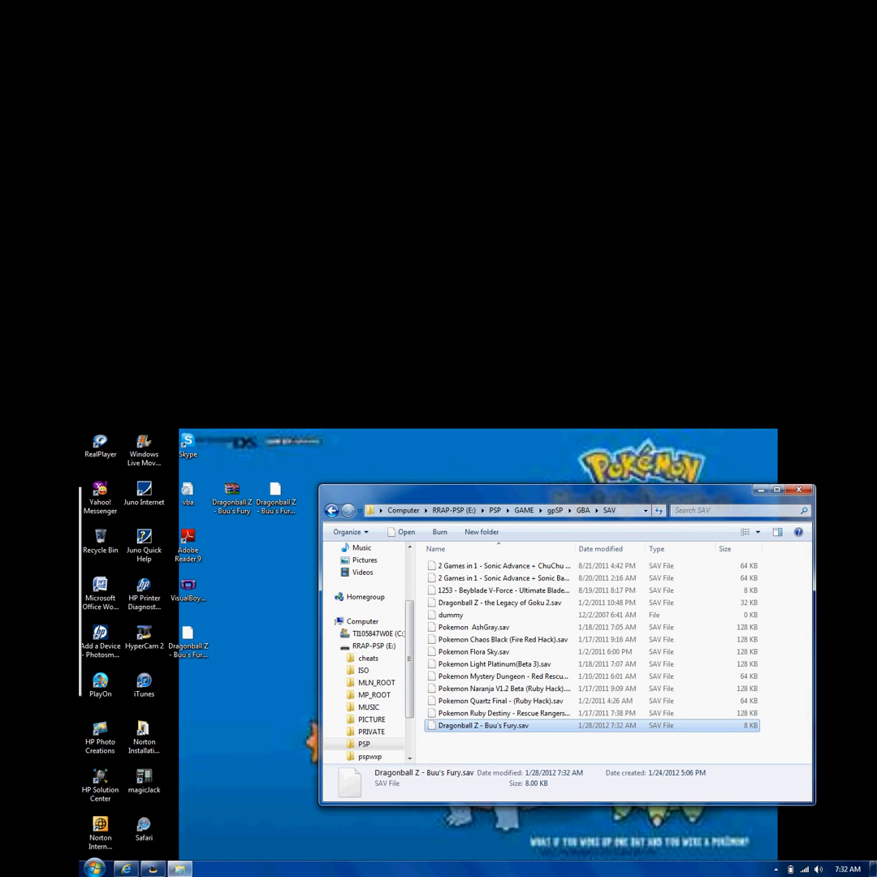
{"action": "mouse_move", "coordinate": [513, 833]}
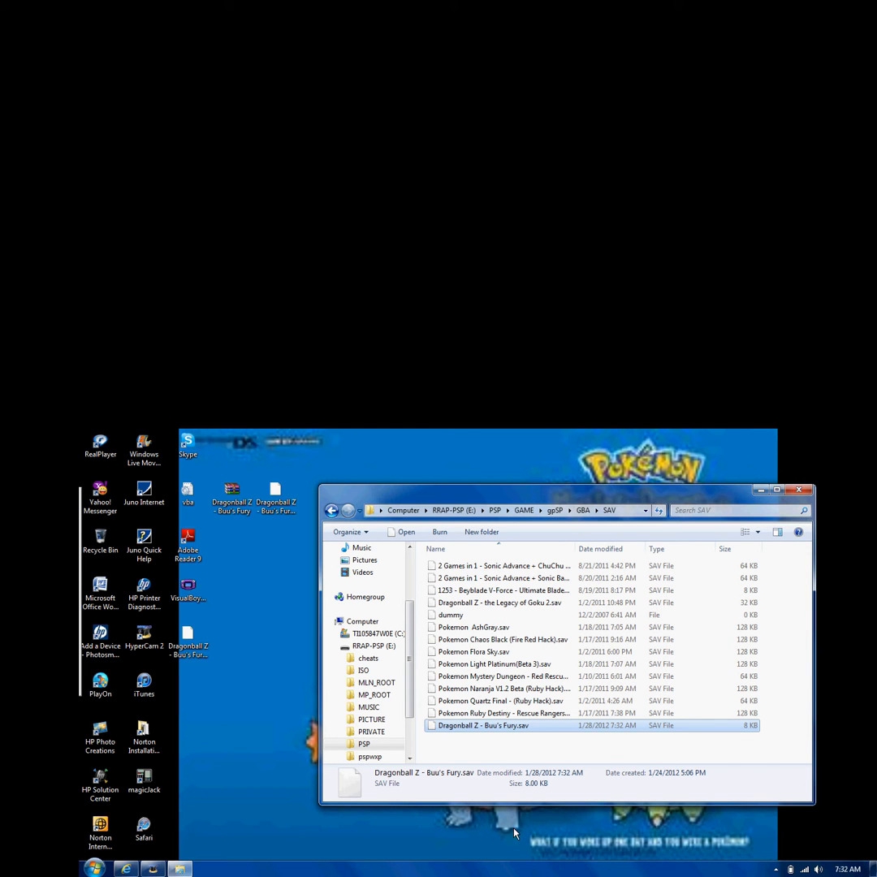
{"action": "mouse_move", "coordinate": [457, 834]}
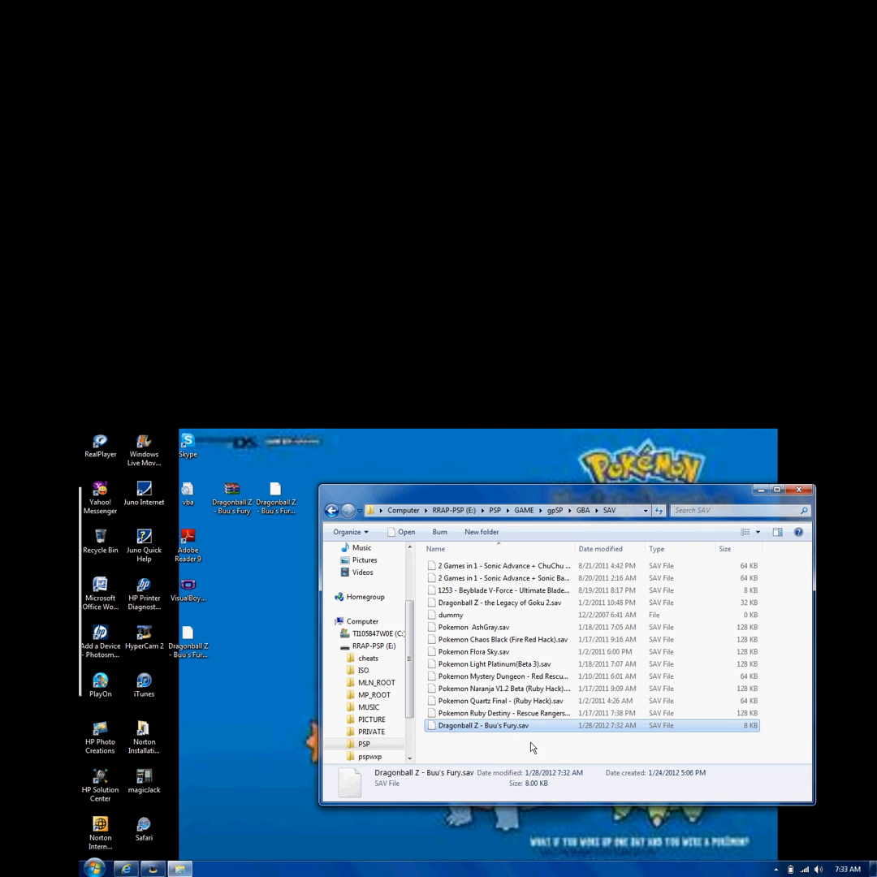
{"action": "mouse_move", "coordinate": [394, 843]}
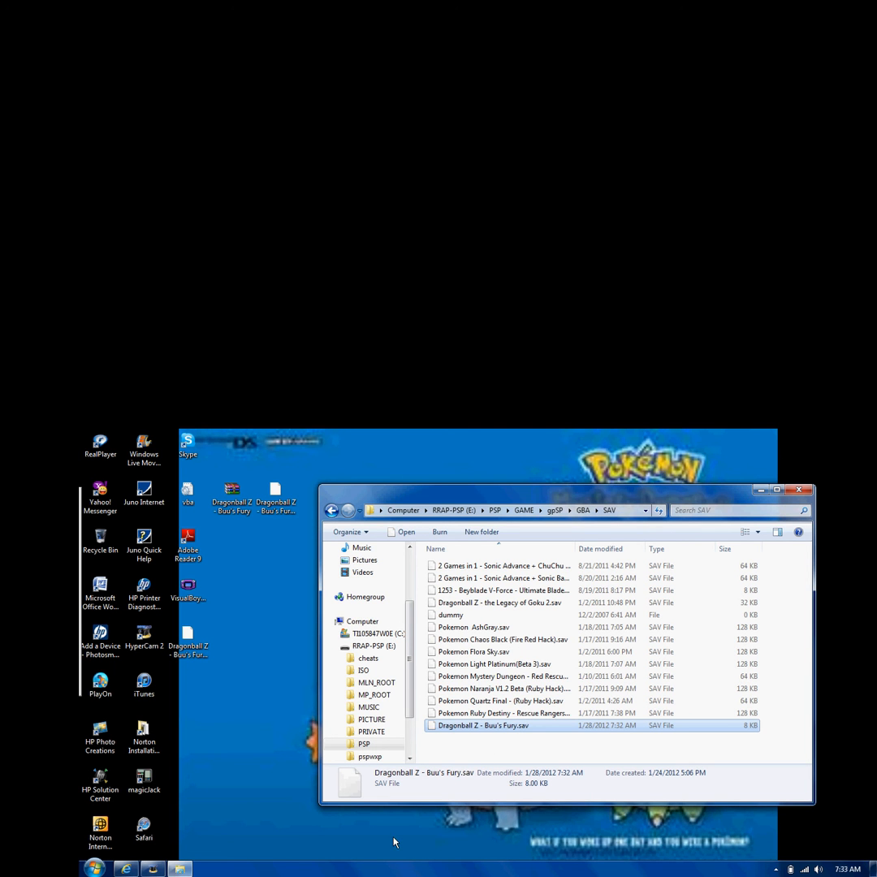
{"action": "mouse_move", "coordinate": [501, 705]}
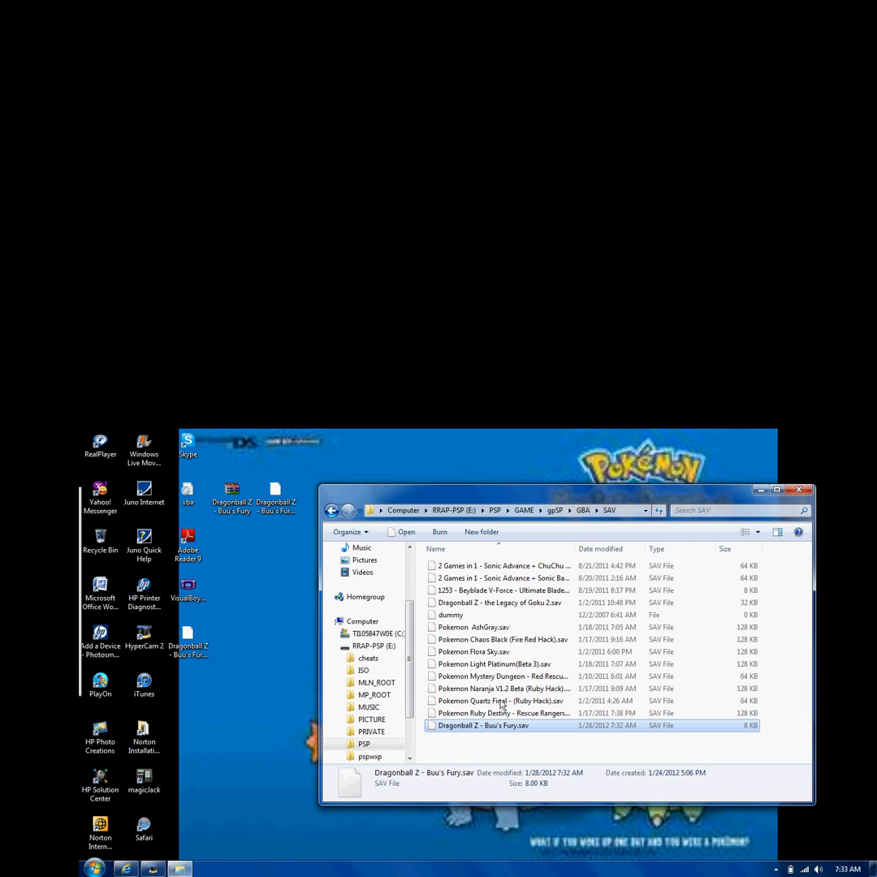
{"action": "mouse_move", "coordinate": [447, 790]}
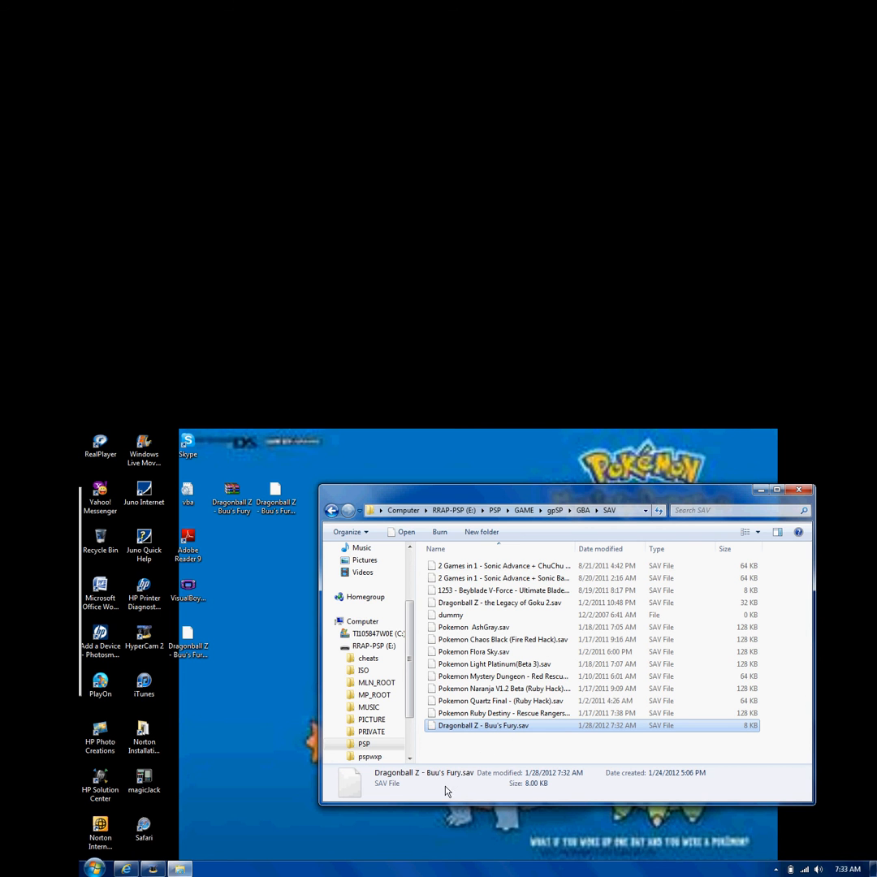
{"action": "mouse_move", "coordinate": [741, 555]}
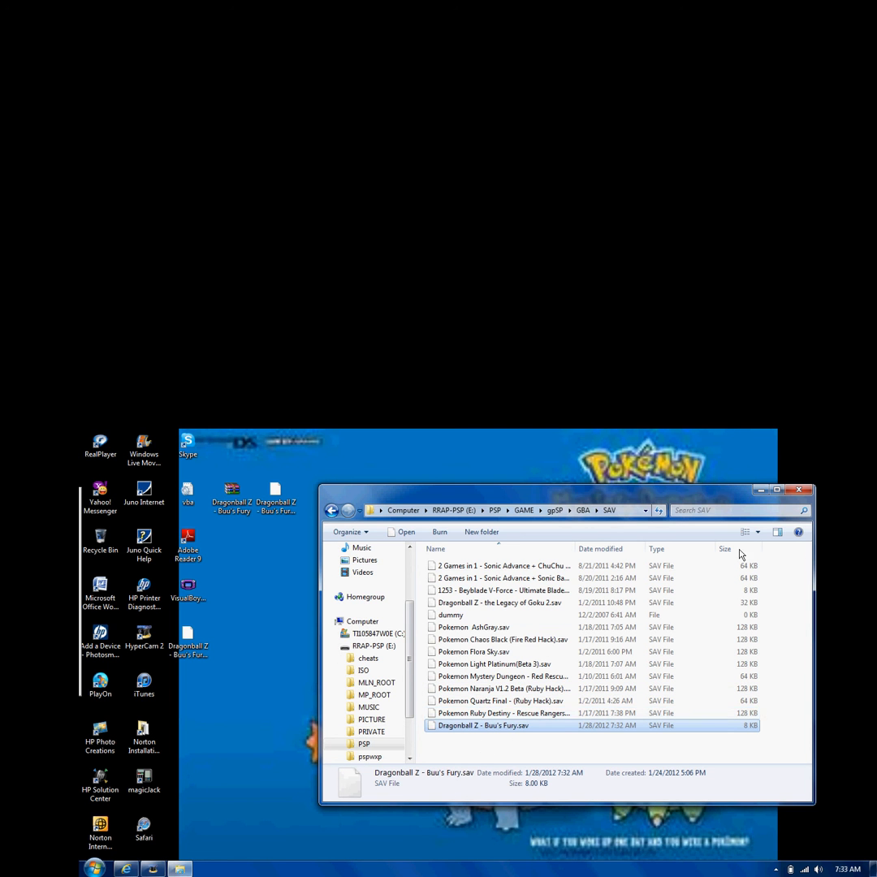